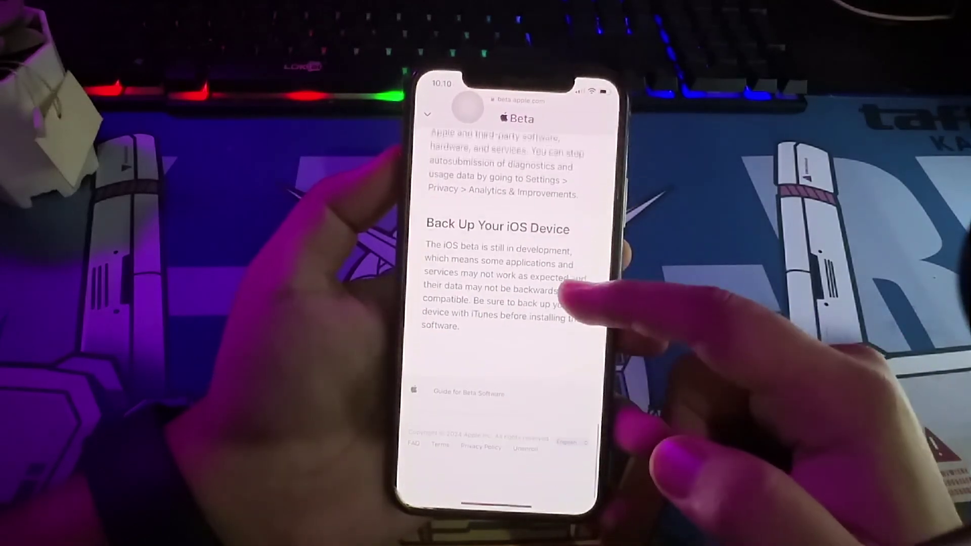
- Return to the beta.apple.com guide showing the 'Turn on beta updates' step for iOS 16.4 or later
{"action": "scroll", "scroll_direction": "down", "scroll_amount": 3}
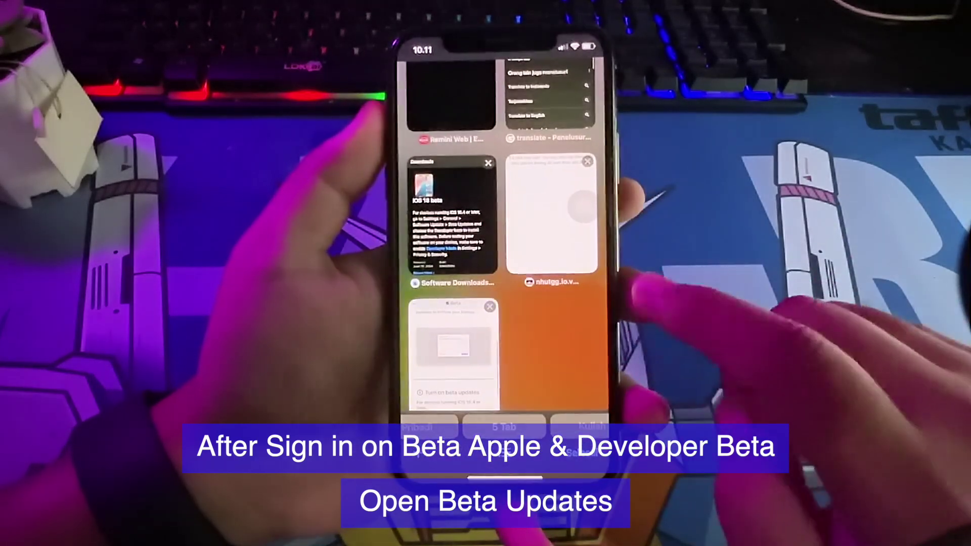
{"action": "left_click", "coordinate": [452, 356]}
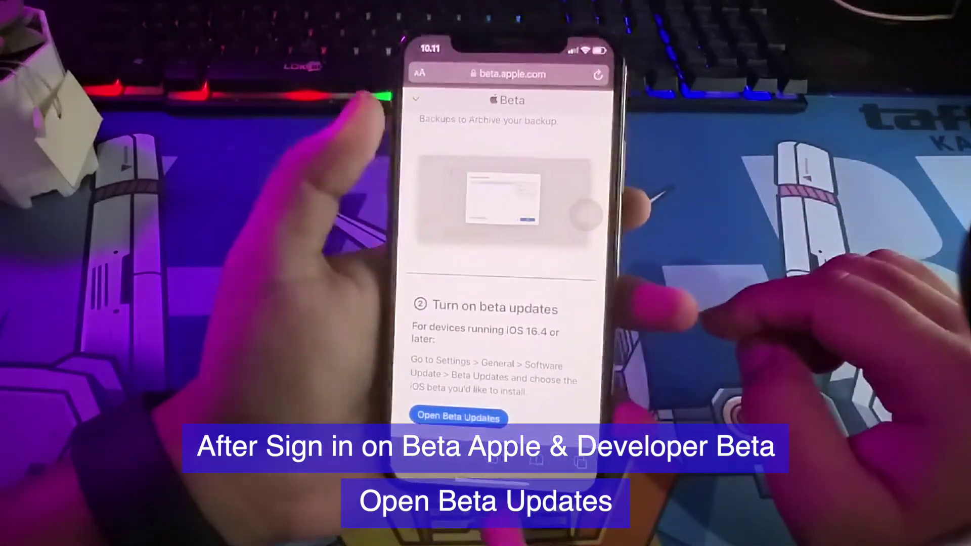